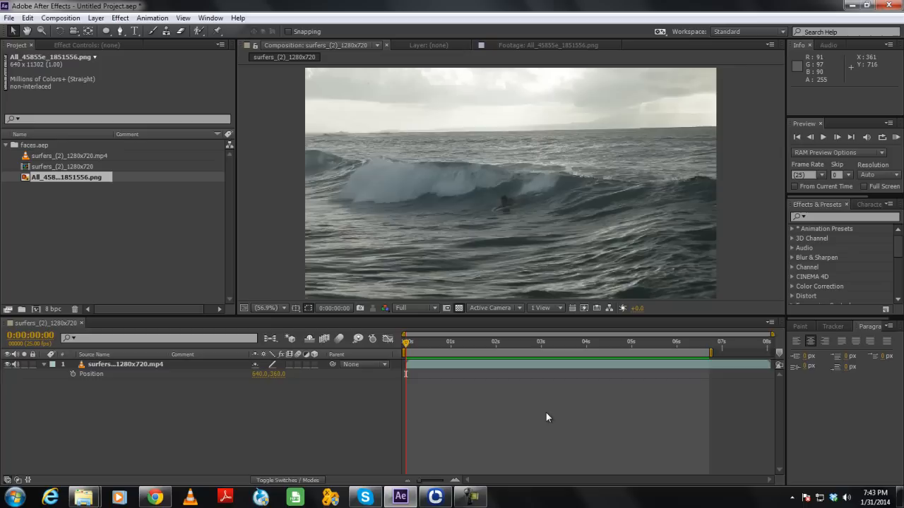
Mask the rage face to an oval and shrink its Scale over the surfer's head.
left_click(809, 137)
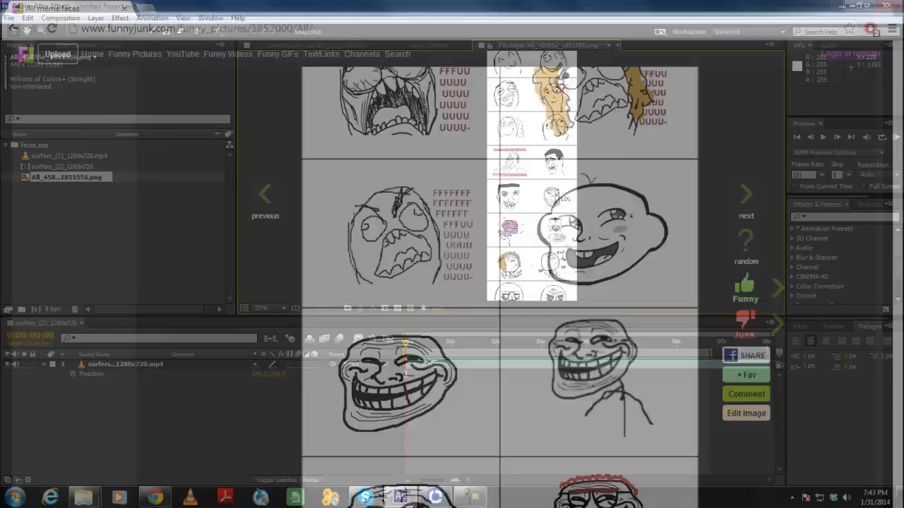
left_click(398, 497)
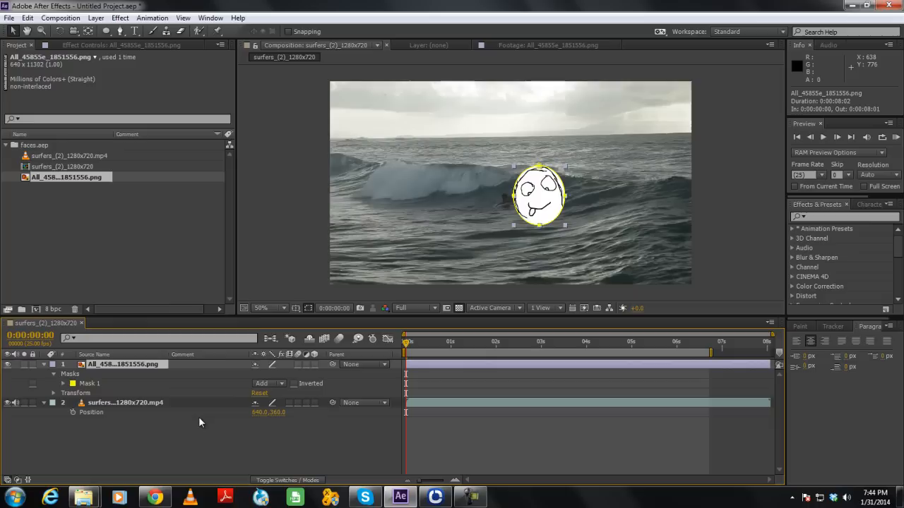
key("s")
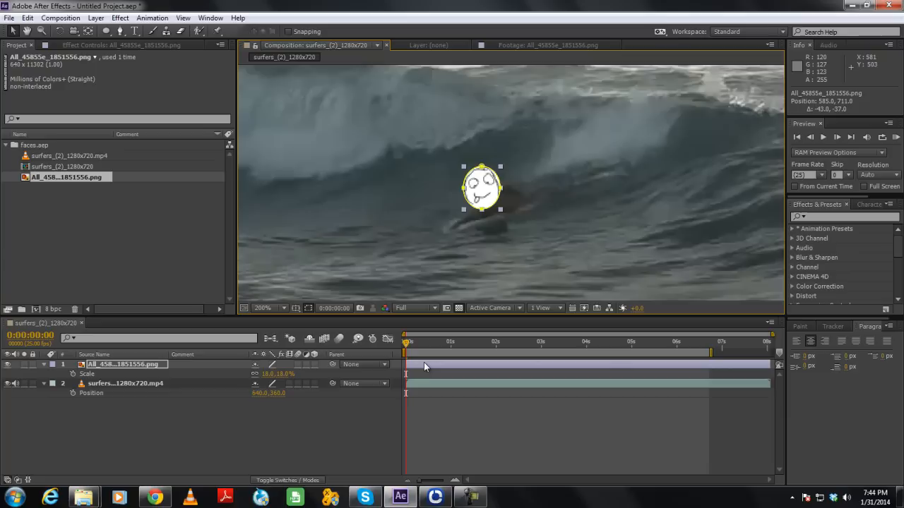
key("t")
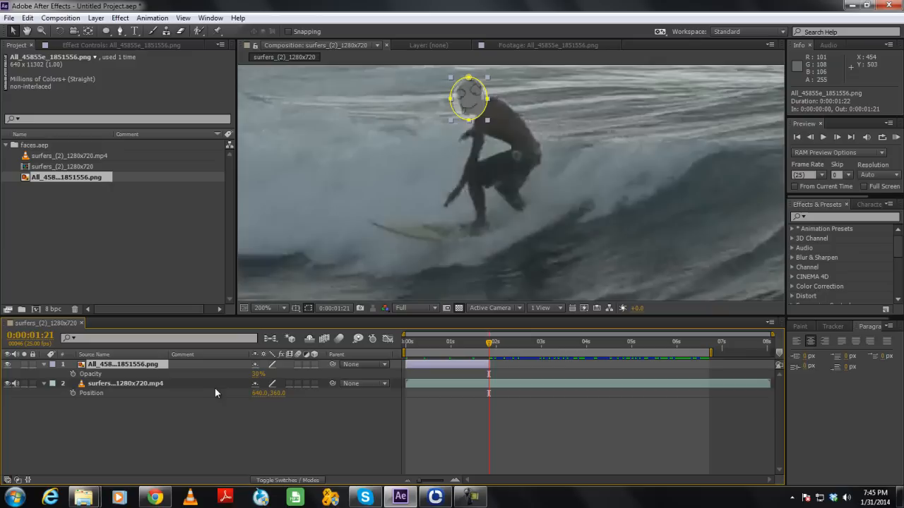
Keyframe the face's Position over the surfer's head and scrub to verify tracking.
left_click(425, 343)
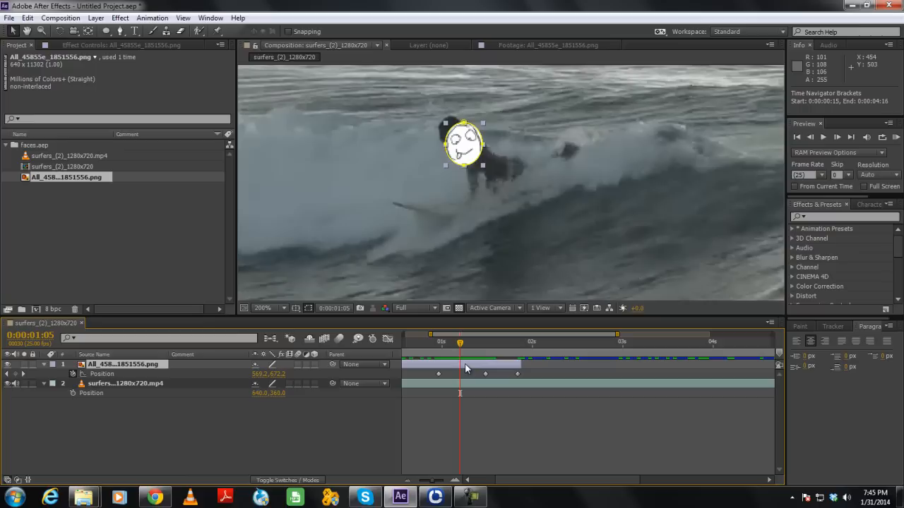
left_click_drag(460, 343, 522, 343)
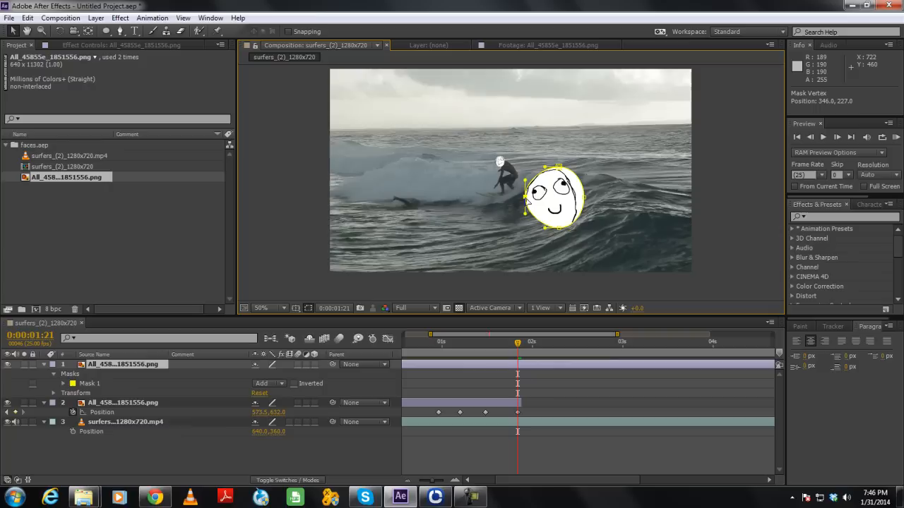
Trim the duplicated face layer's in point to the current frame with Alt+[.
key("alt+[")
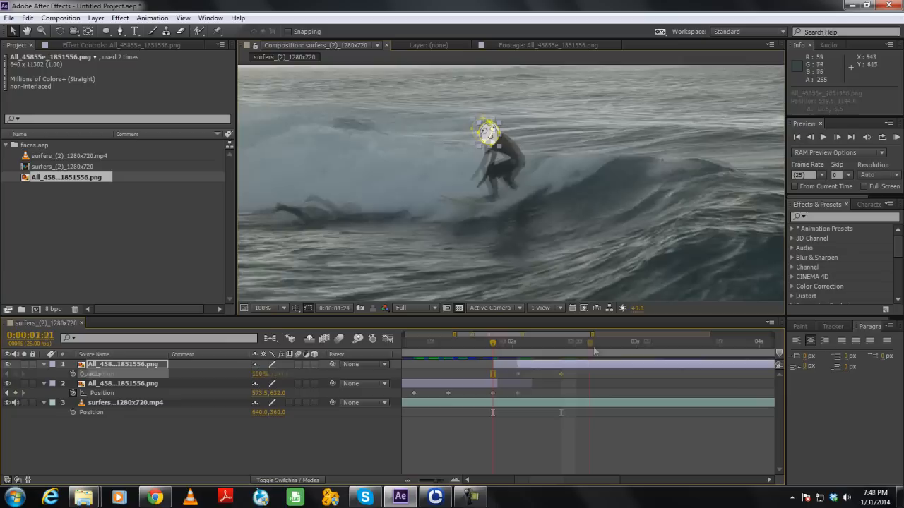
Trim the newest face layer's out point to the current frame with Alt+].
left_click(620, 344)
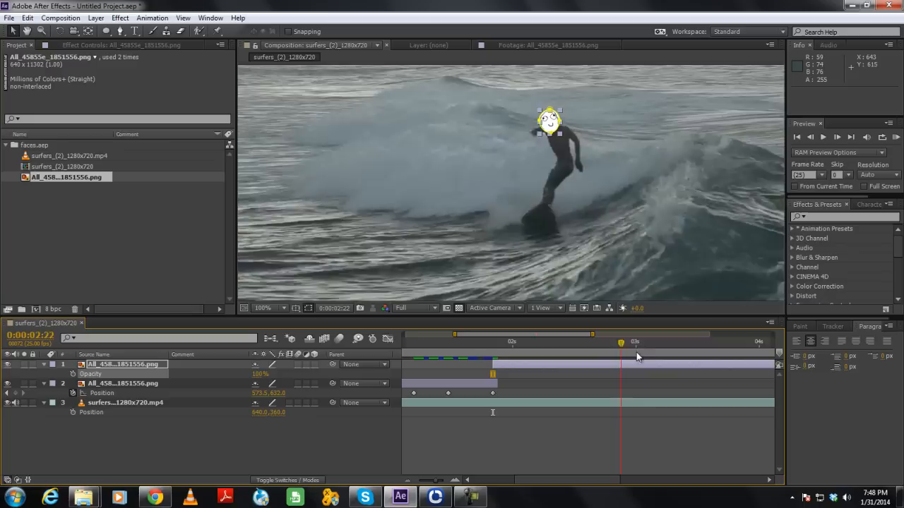
key("alt+]")
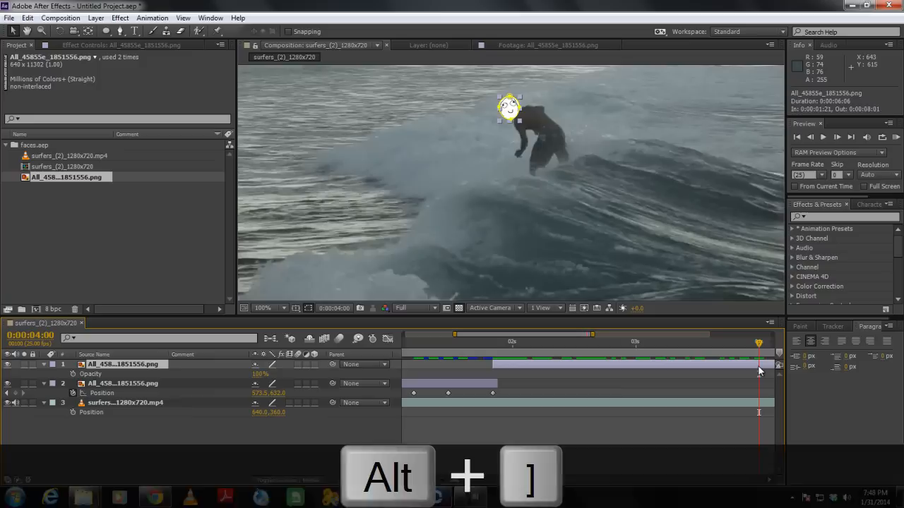
key("alt+]")
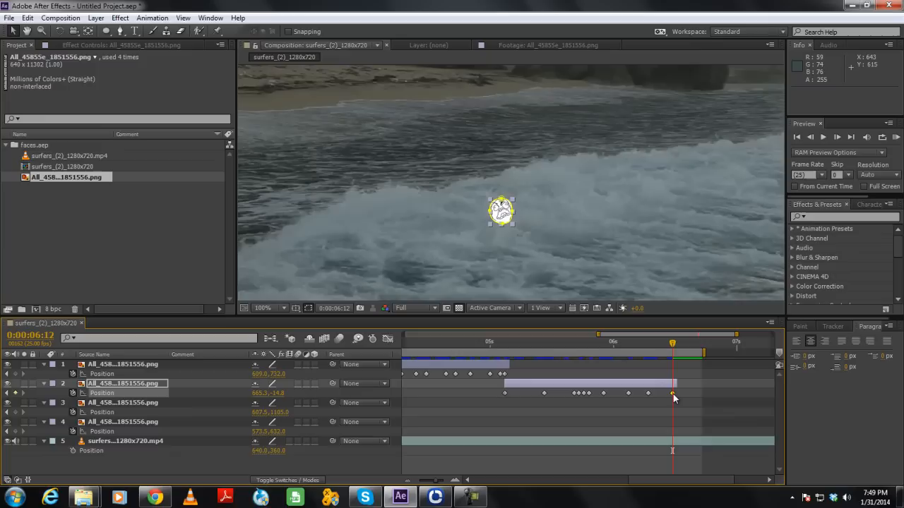